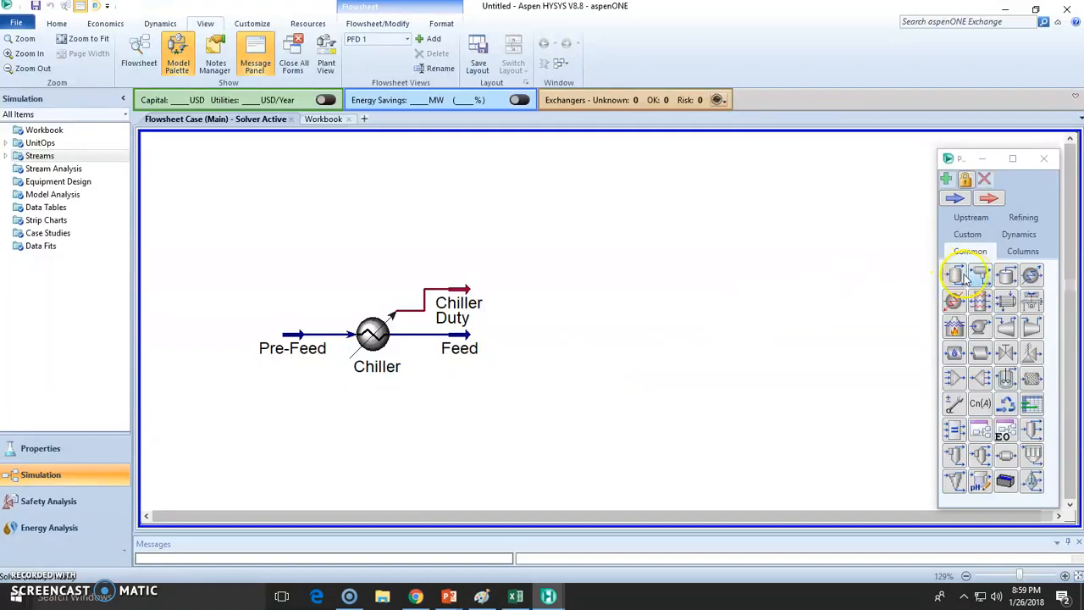
{"action": "mouse_move", "coordinate": [978, 278]}
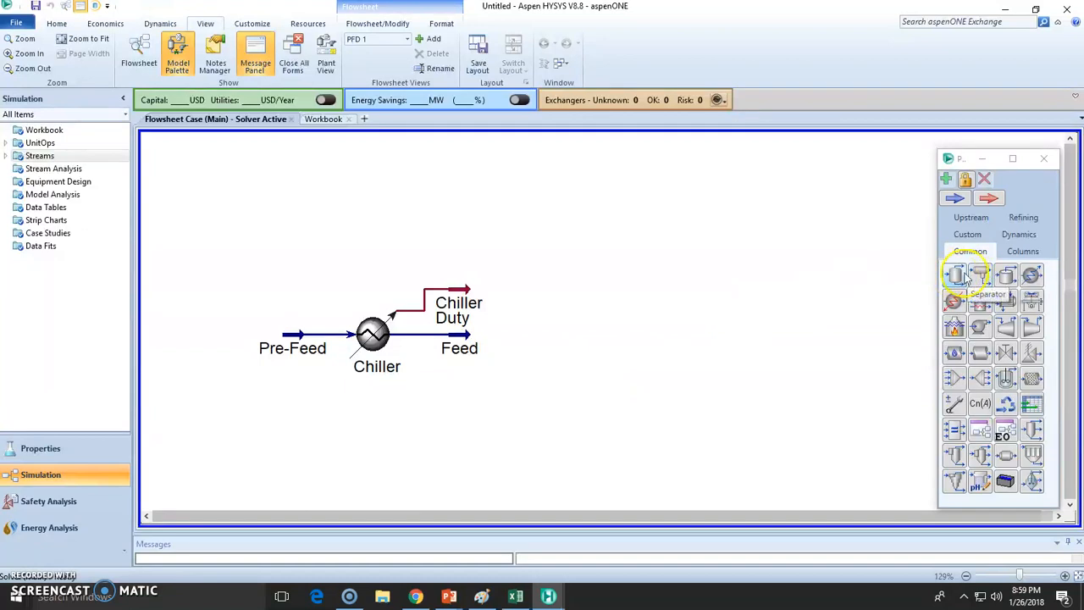
{"action": "mouse_move", "coordinate": [979, 275]}
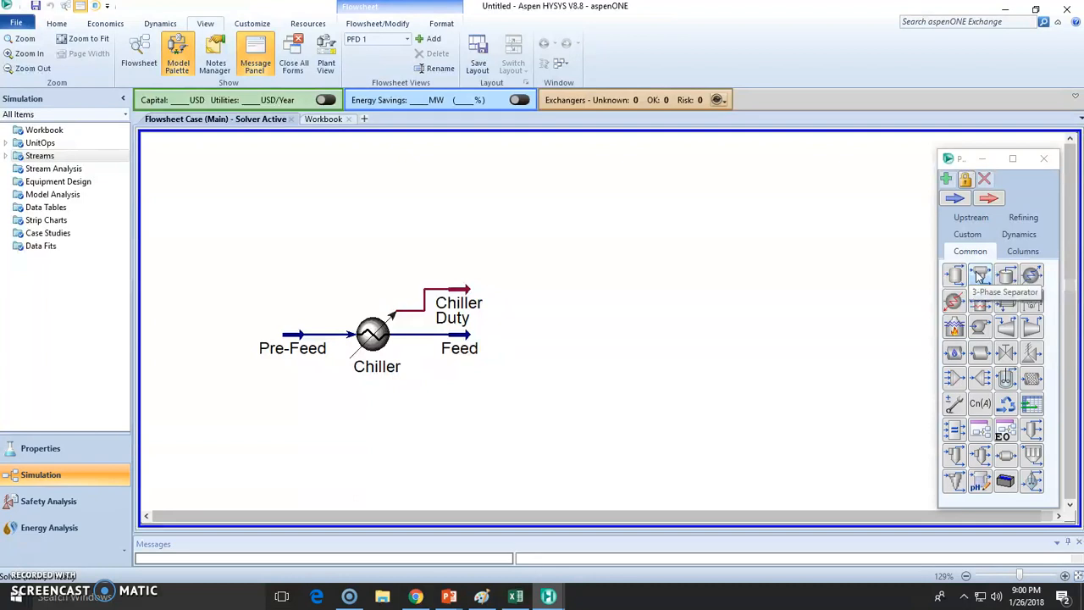
{"action": "mouse_move", "coordinate": [955, 275]}
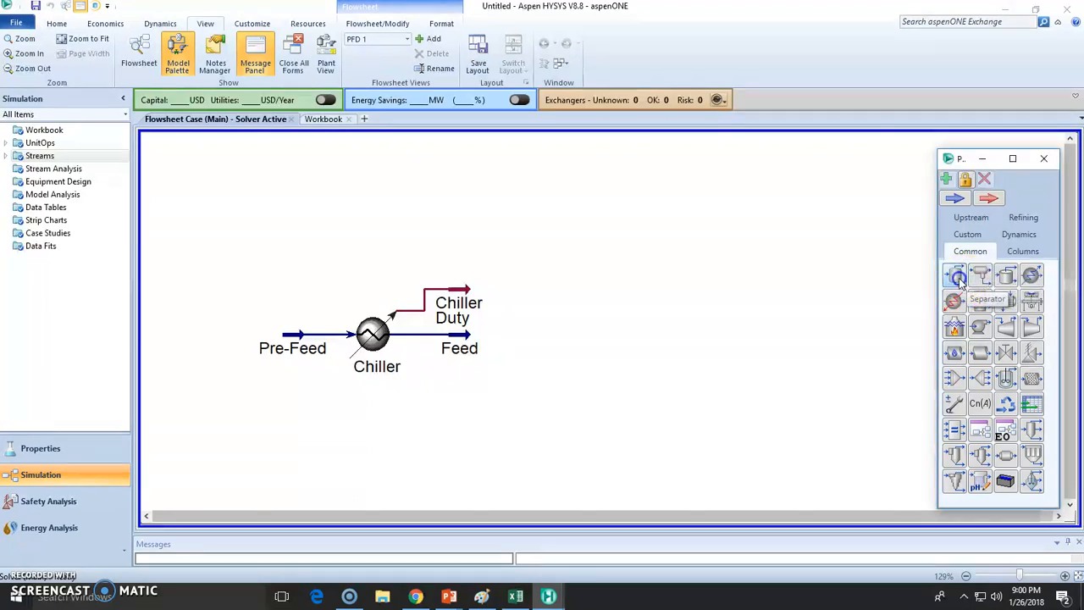
Step: Place separator vessel V-100 on the flowsheet to the right of the chiller and Feed
{"action": "left_click", "coordinate": [959, 275]}
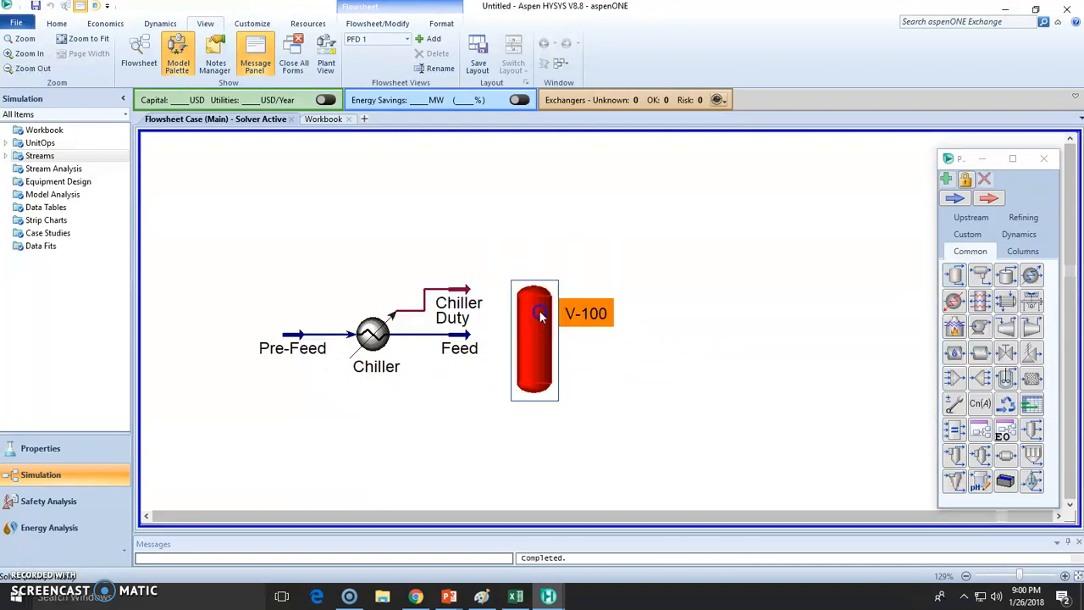
Step: Rename V-100 to Flash and assign outlet streams Vapor and Liquid in its connections form
{"action": "double_click", "coordinate": [536, 339]}
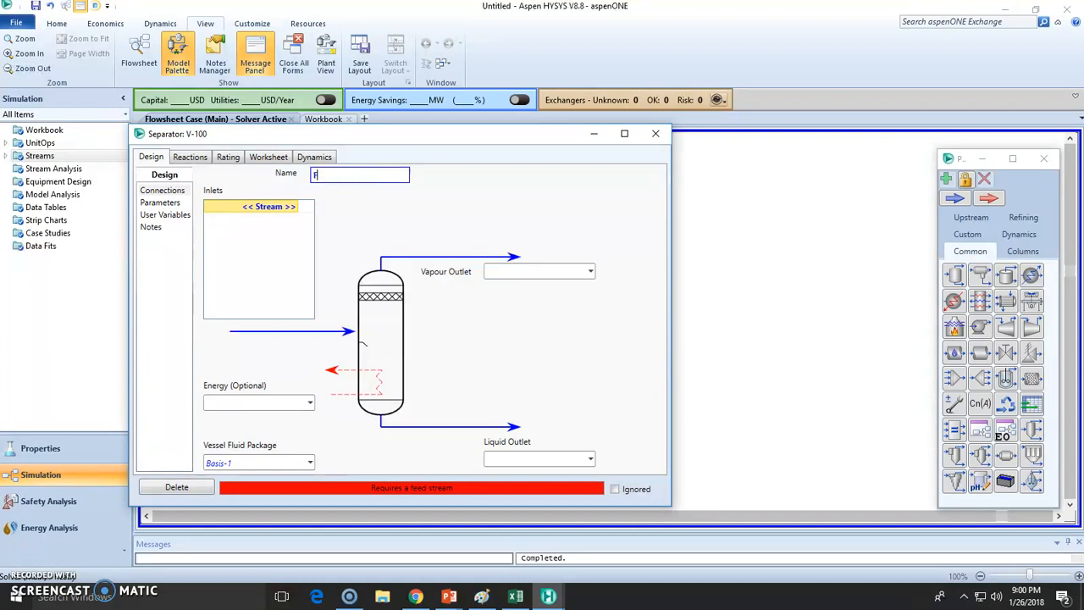
{"action": "type", "text": "lash"}
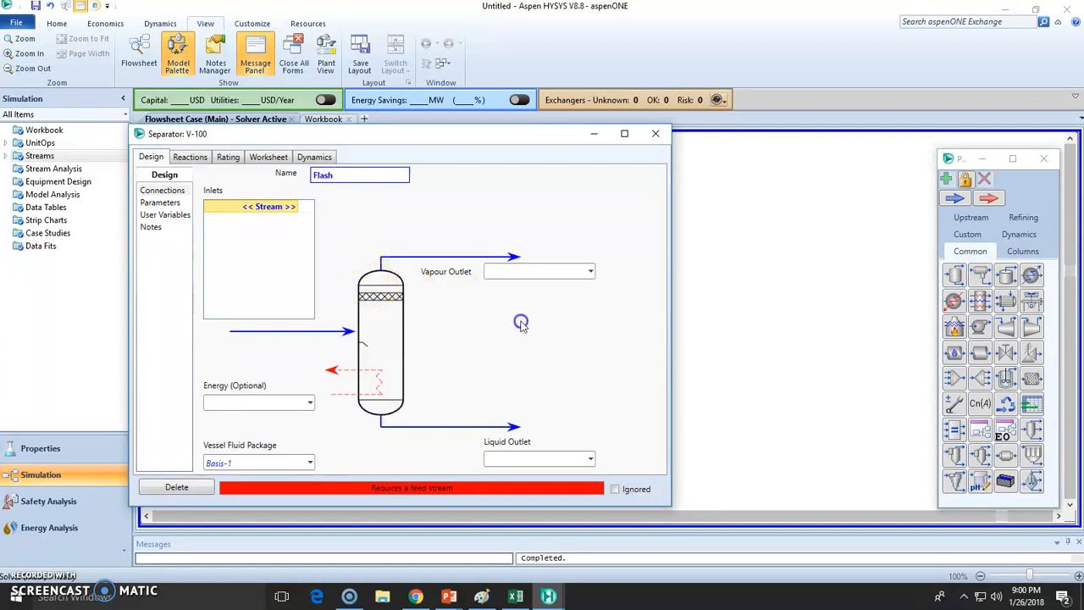
{"action": "type", "text": "Vapor"}
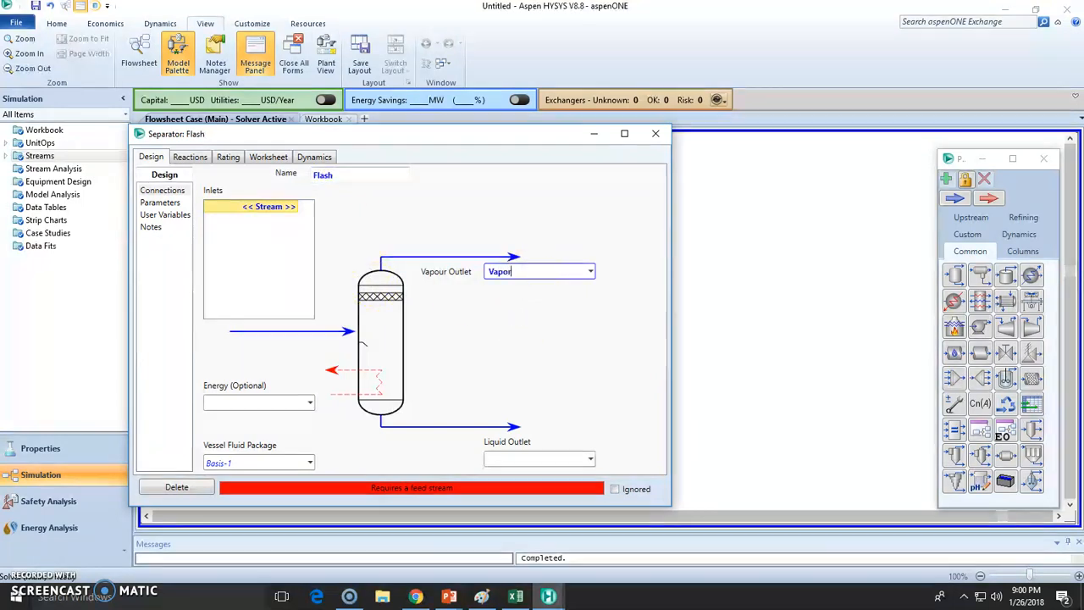
{"action": "left_click", "coordinate": [533, 458]}
{"action": "type", "text": "Liquid"}
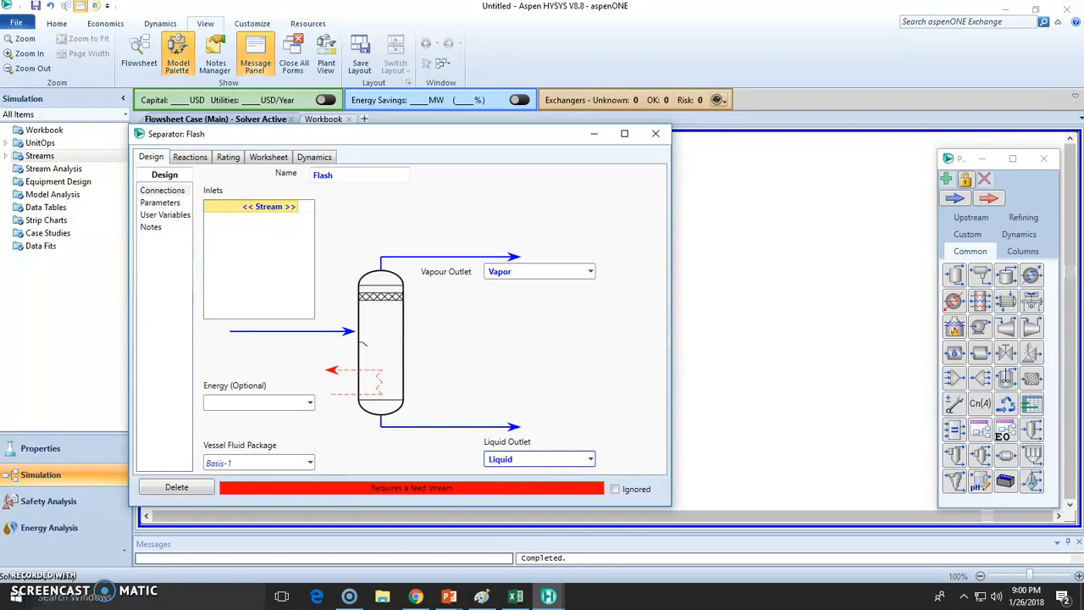
{"action": "mouse_move", "coordinate": [264, 355]}
{"action": "type", "text": "Feed"}
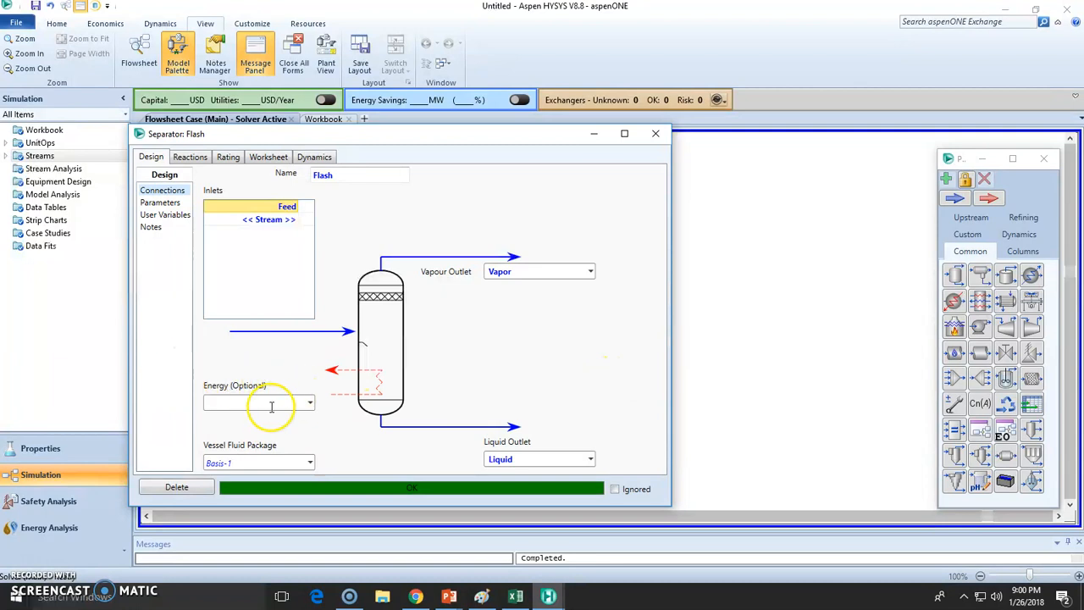
{"action": "mouse_move", "coordinate": [159, 204]}
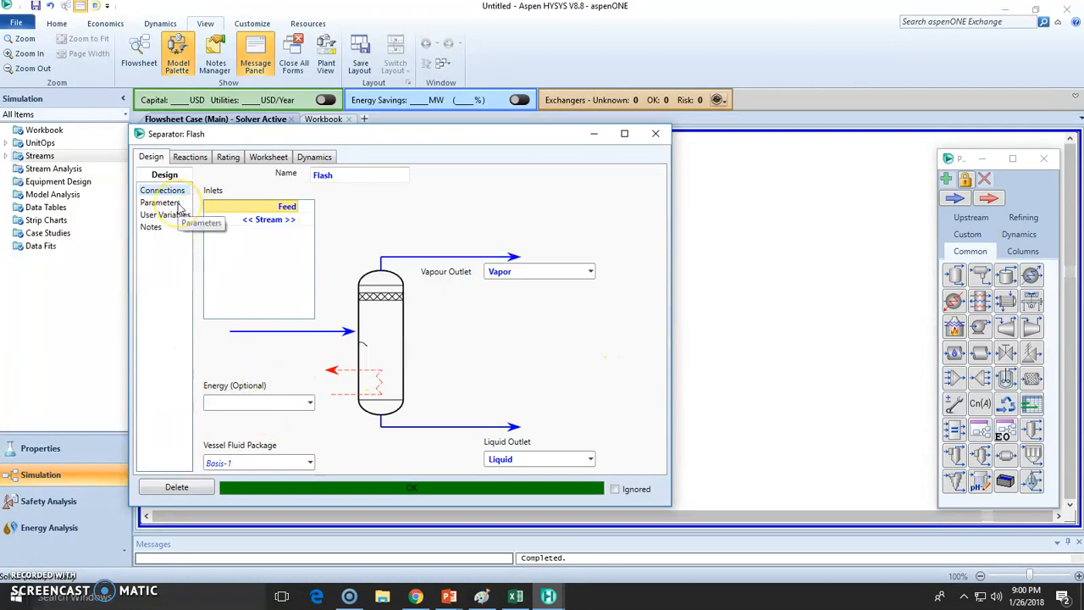
{"action": "mouse_move", "coordinate": [660, 381]}
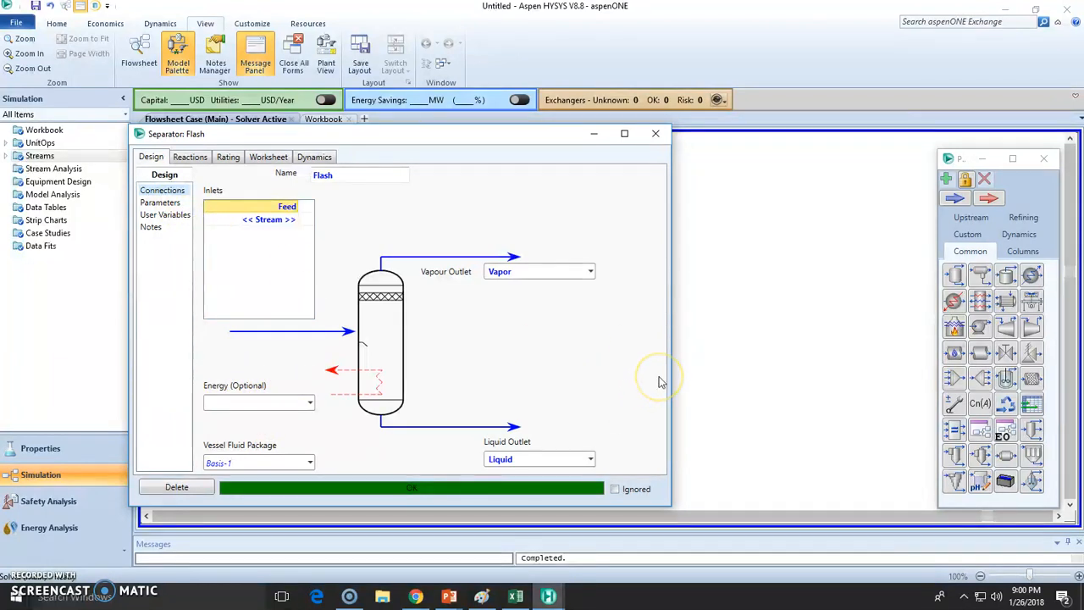
Step: Close the Flash separator form and select the Feed stream on the completed flowsheet
{"action": "left_click", "coordinate": [252, 404]}
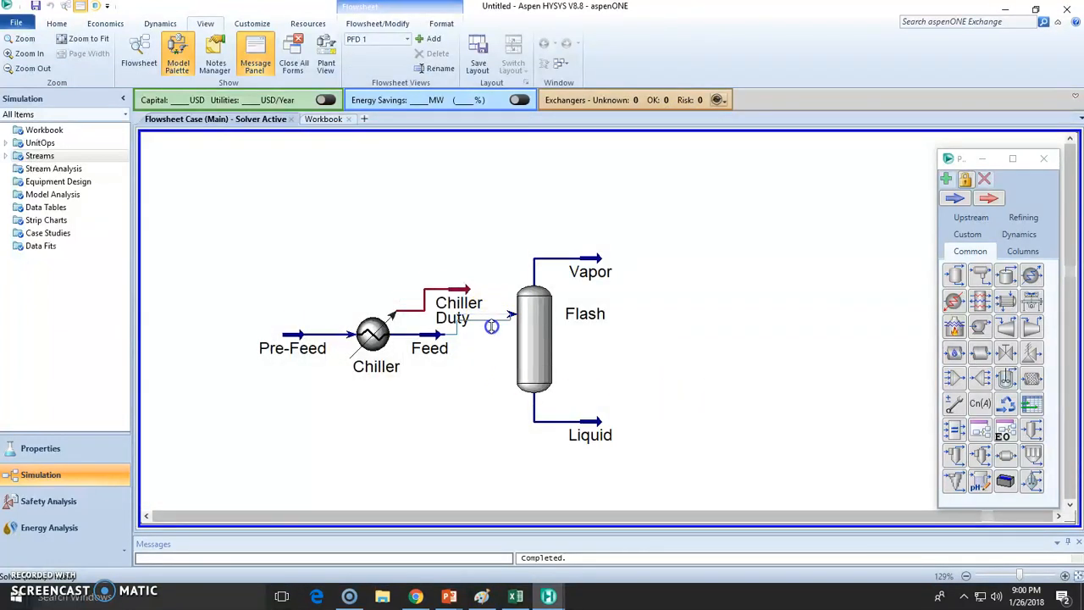
{"action": "left_click", "coordinate": [430, 348]}
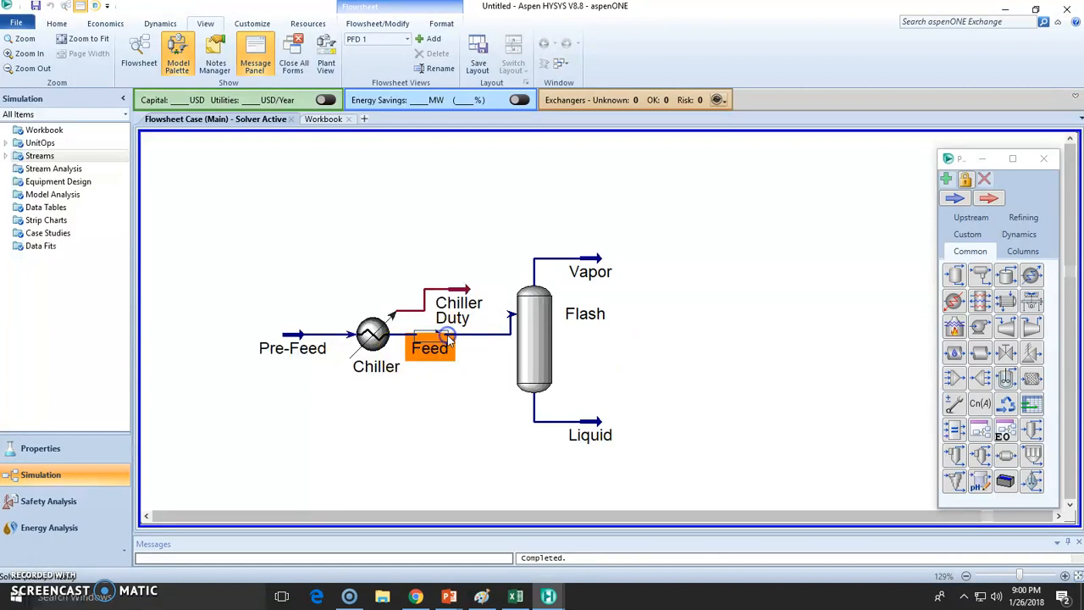
{"action": "mouse_move", "coordinate": [471, 338]}
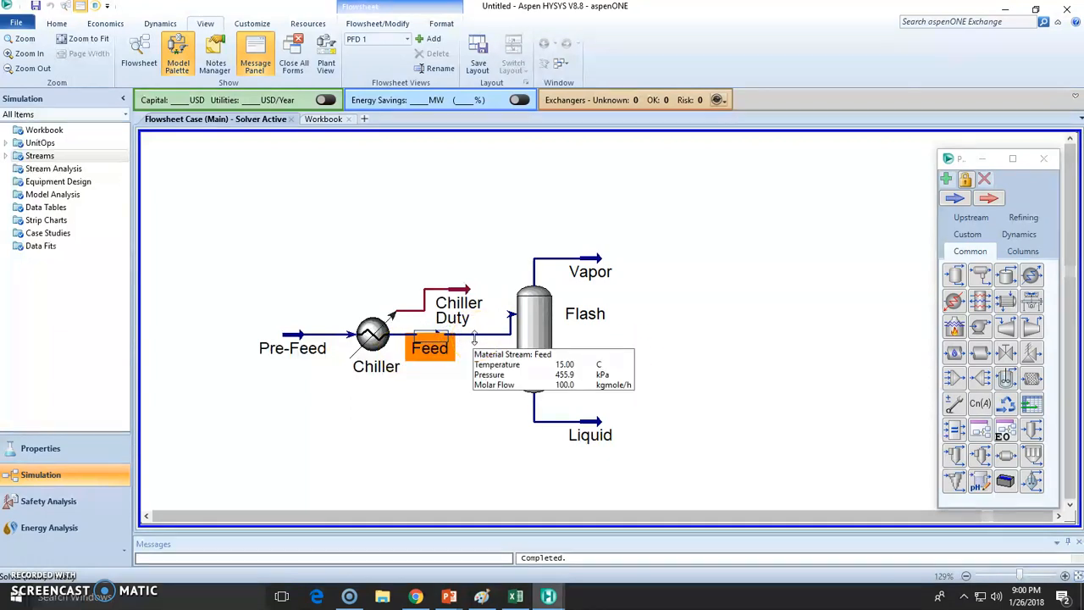
{"action": "mouse_move", "coordinate": [528, 313]}
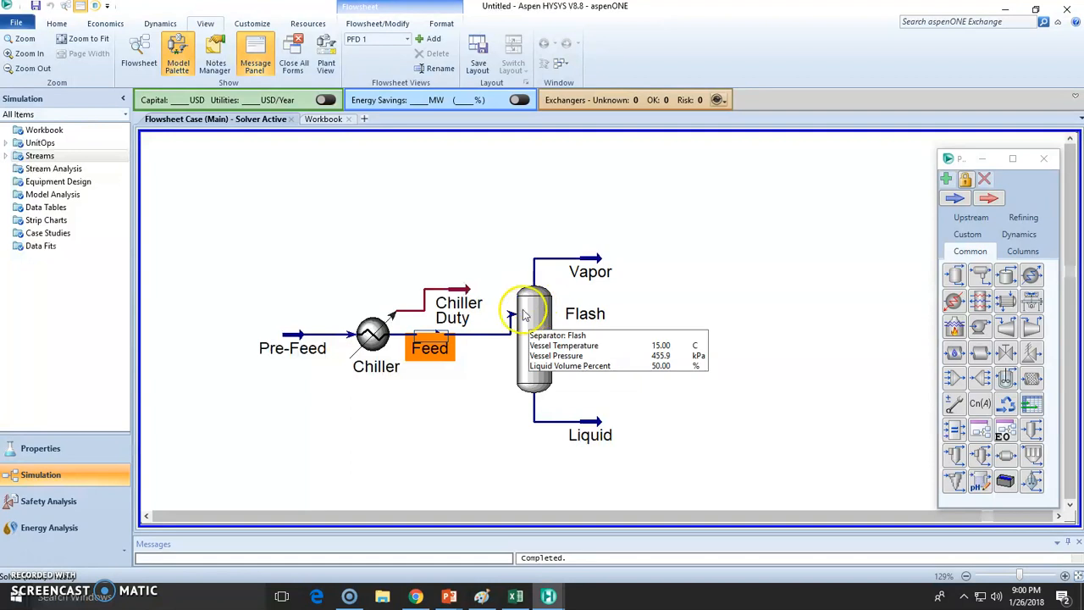
{"action": "mouse_move", "coordinate": [522, 383]}
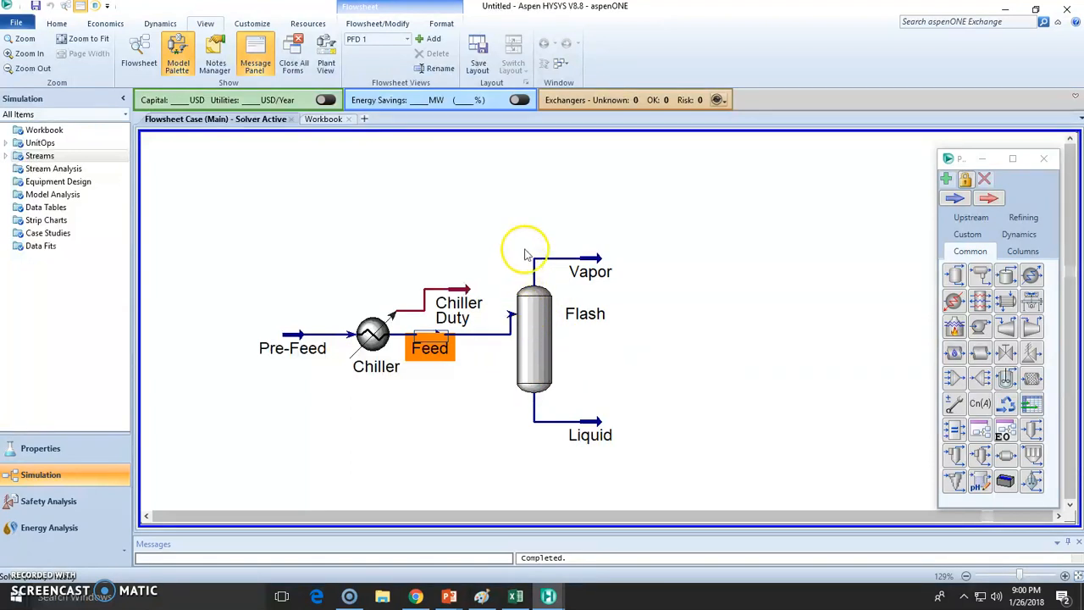
{"action": "mouse_move", "coordinate": [597, 271]}
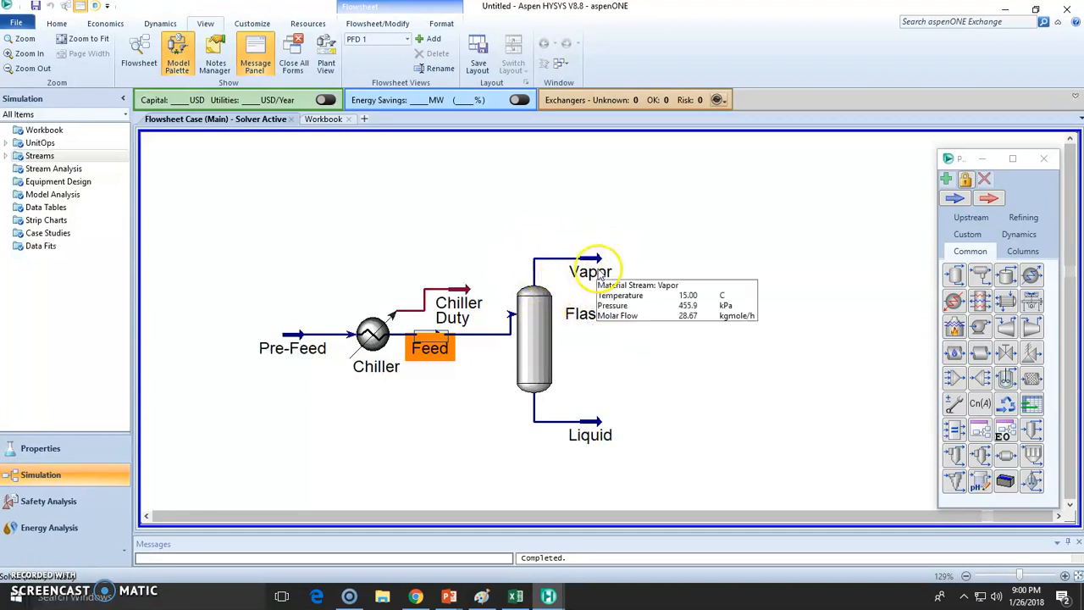
{"action": "mouse_move", "coordinate": [597, 285]}
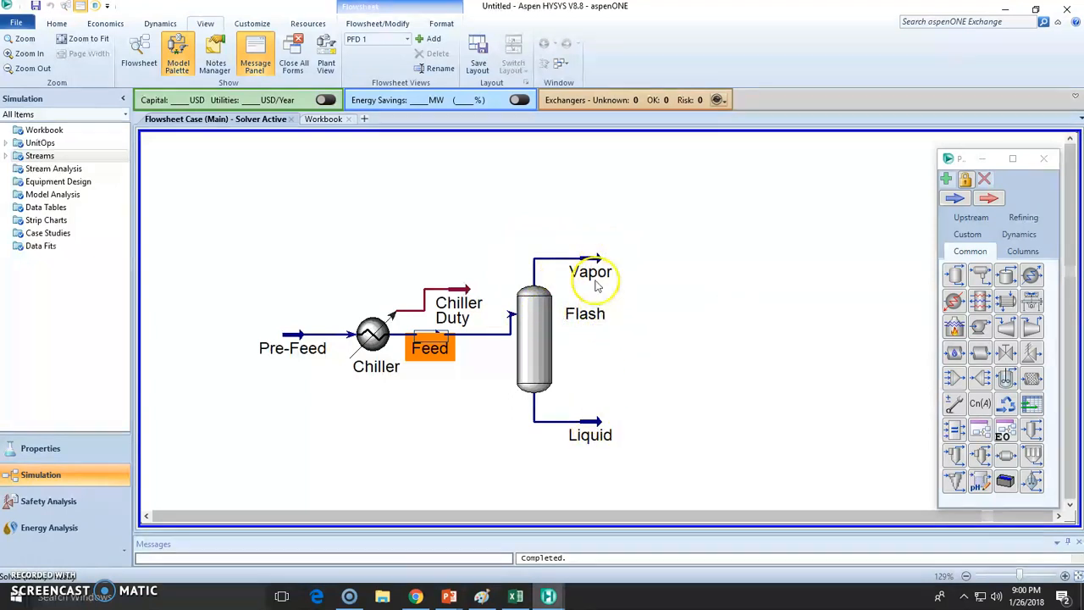
{"action": "mouse_move", "coordinate": [589, 433]}
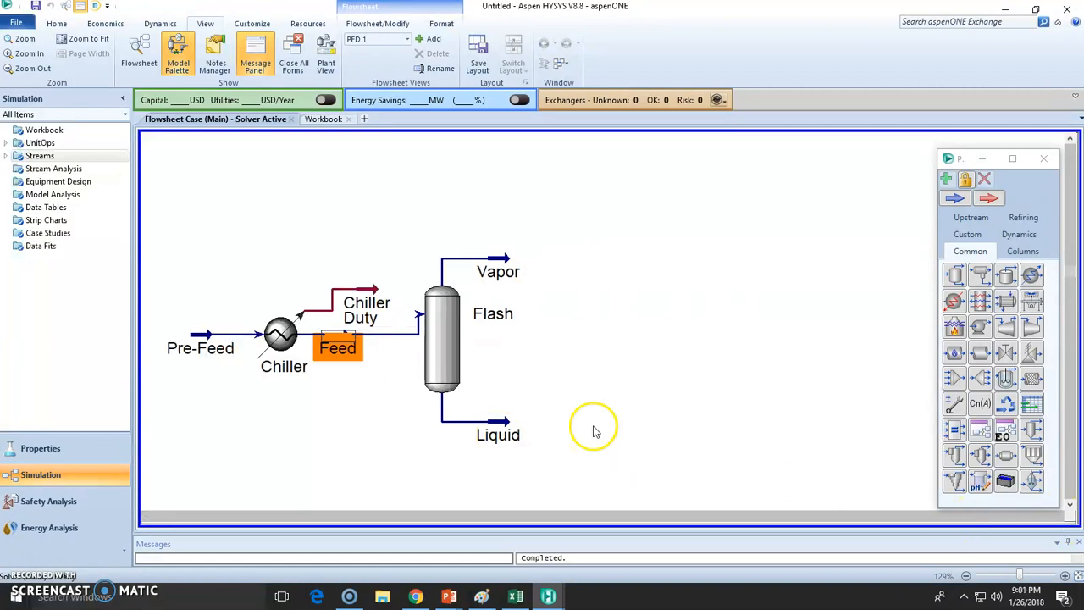
{"action": "mouse_move", "coordinate": [437, 330]}
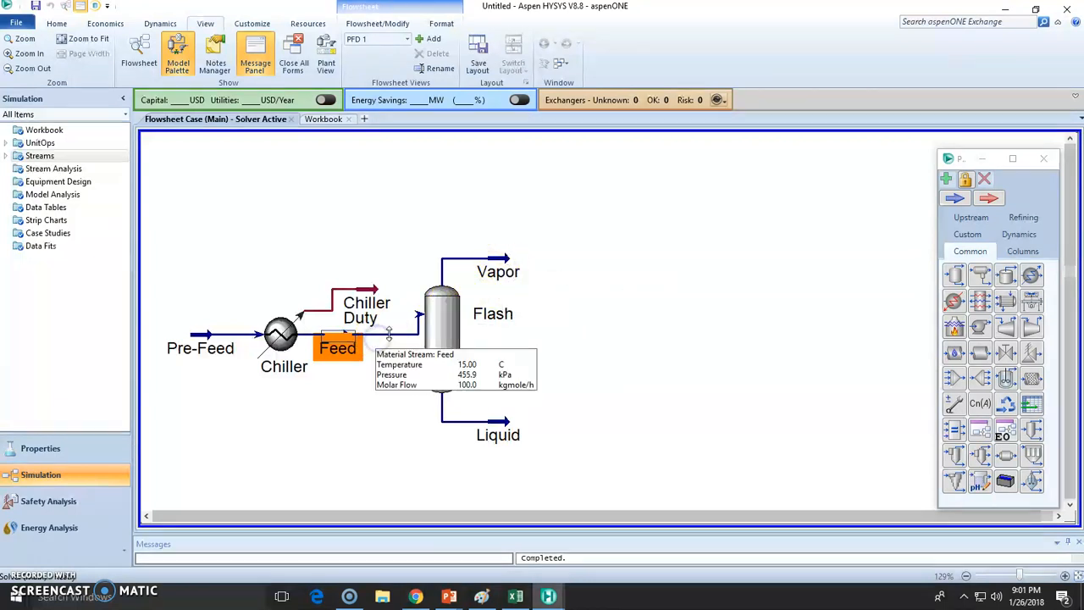
Step: Review the Feed stream's Composition worksheet, including vapour-phase mole fractions of methane, i-Pentane and n-C12
{"action": "double_click", "coordinate": [337, 346]}
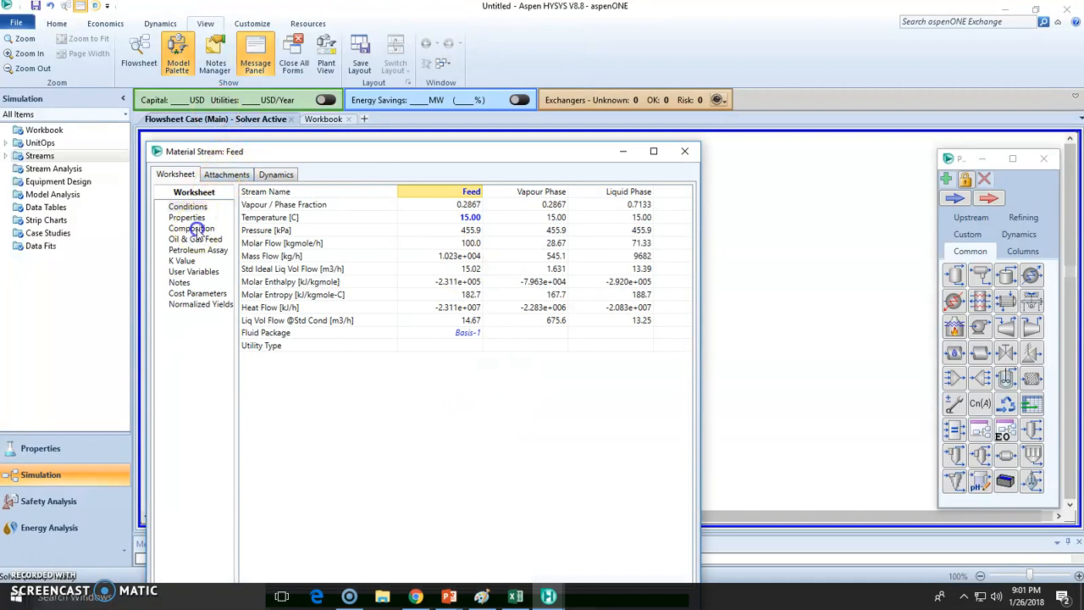
{"action": "left_click", "coordinate": [191, 227]}
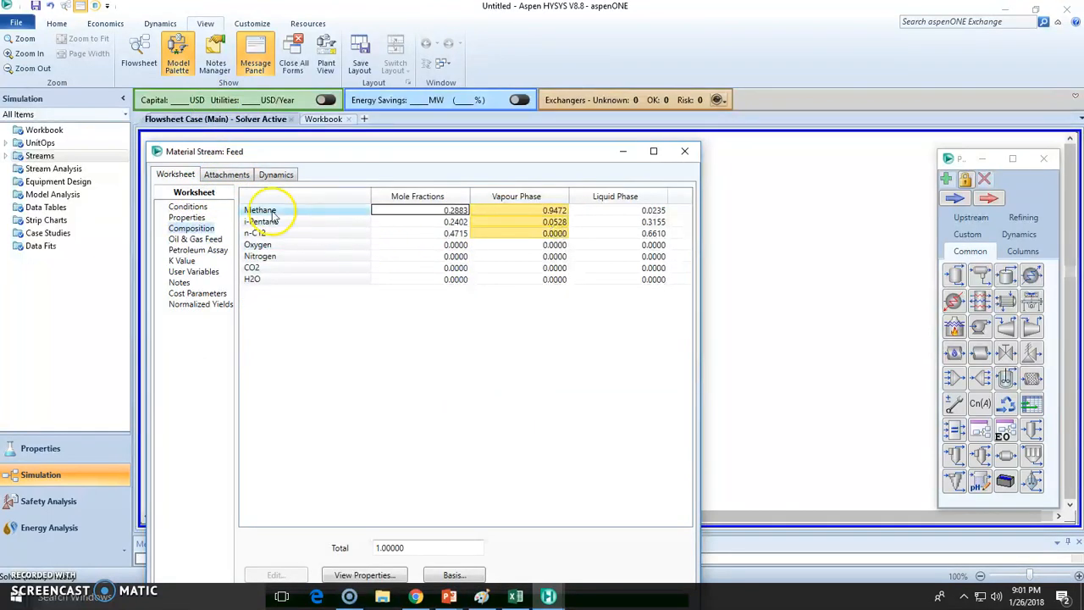
{"action": "mouse_move", "coordinate": [622, 233]}
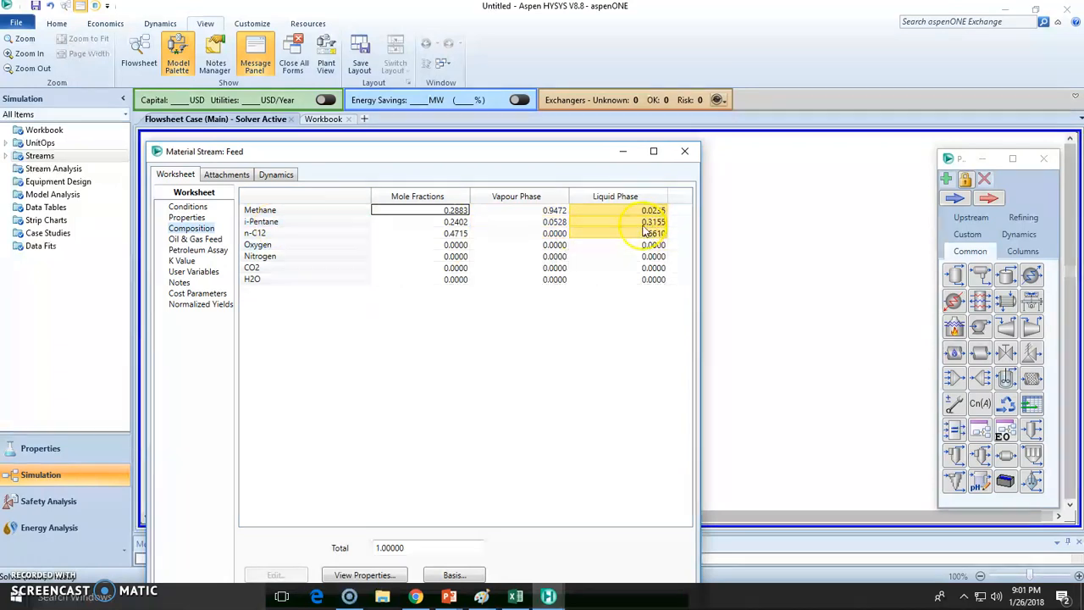
{"action": "mouse_move", "coordinate": [650, 244]}
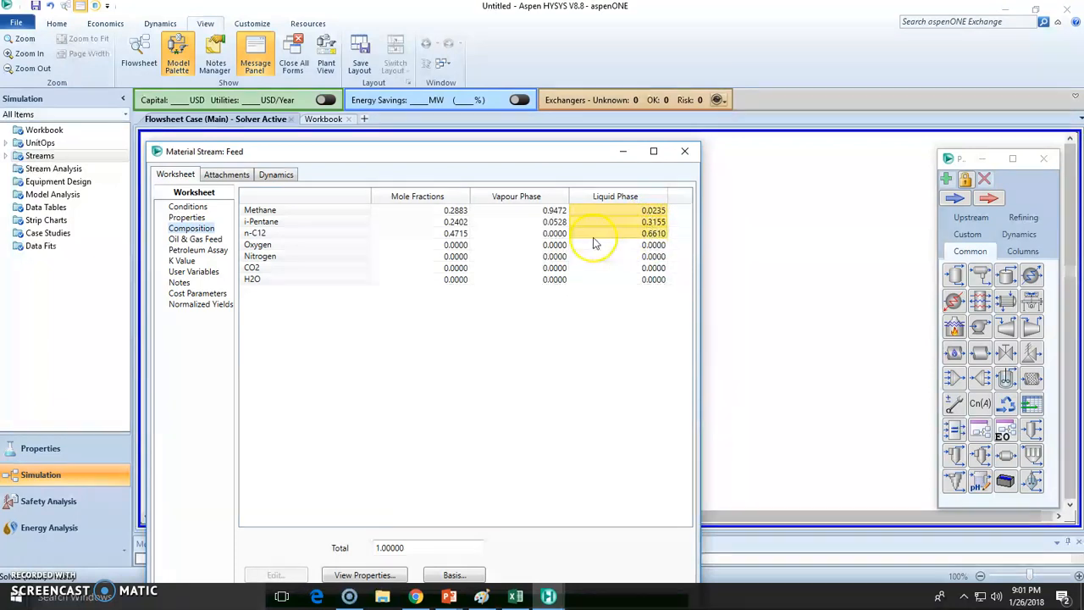
{"action": "left_click", "coordinate": [554, 210]}
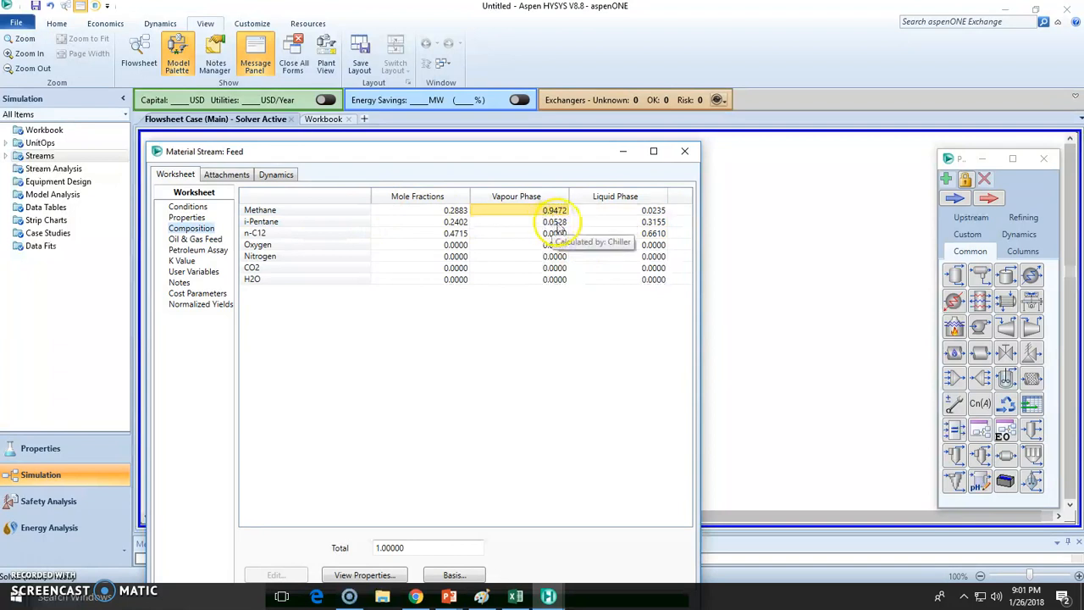
{"action": "mouse_move", "coordinate": [529, 229]}
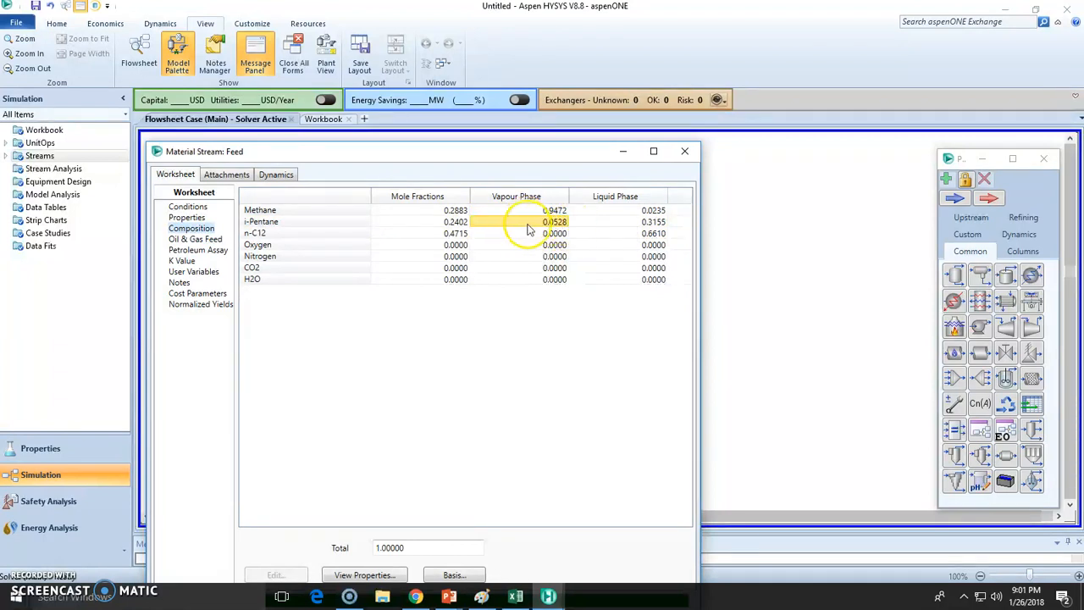